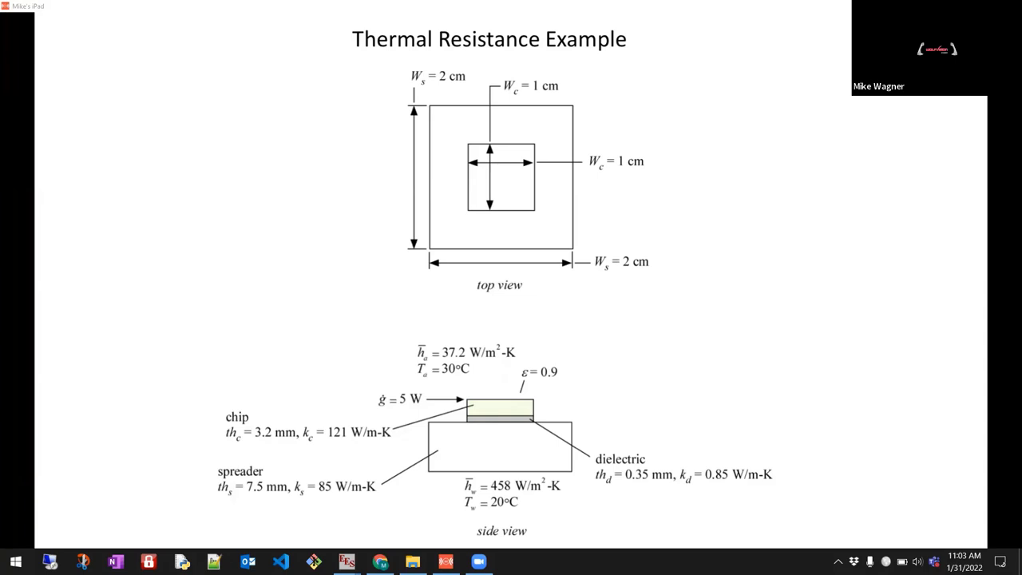
- Mark up the side-view diagram, highlighting the air convection values and emissivity
left_click_drag(463, 407, 548, 407)
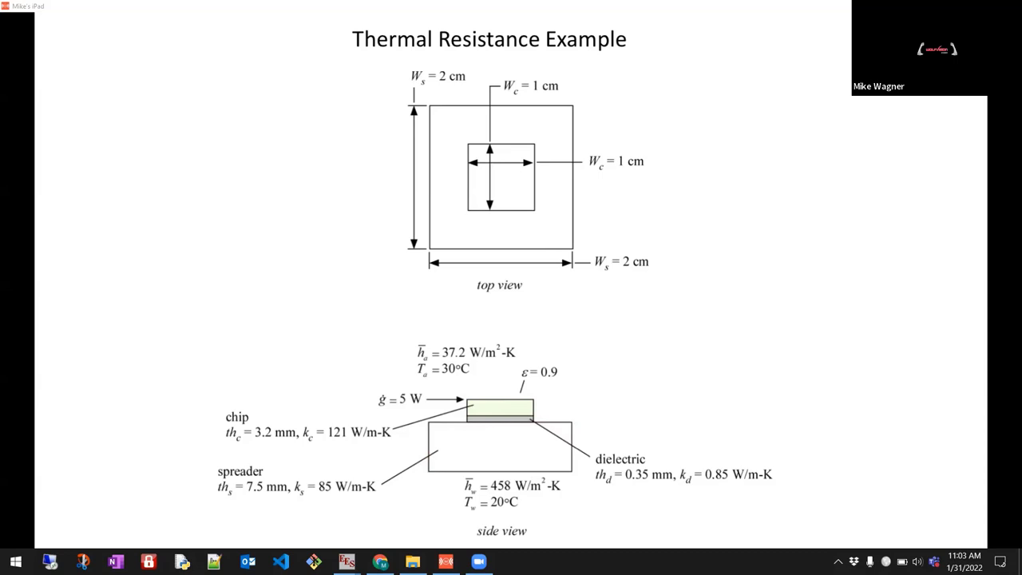
left_click_drag(429, 423, 571, 467)
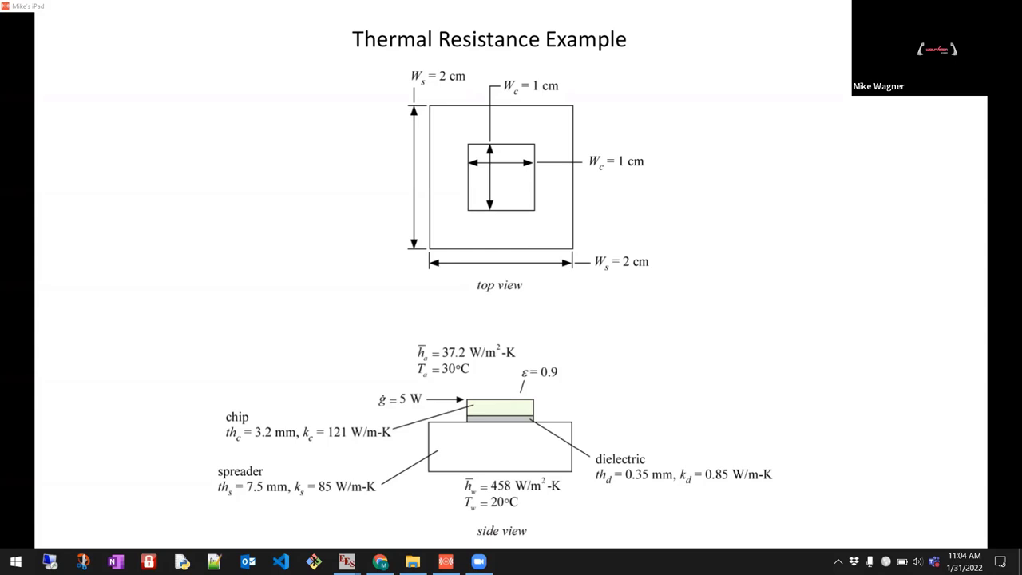
left_click_drag(467, 425, 531, 419)
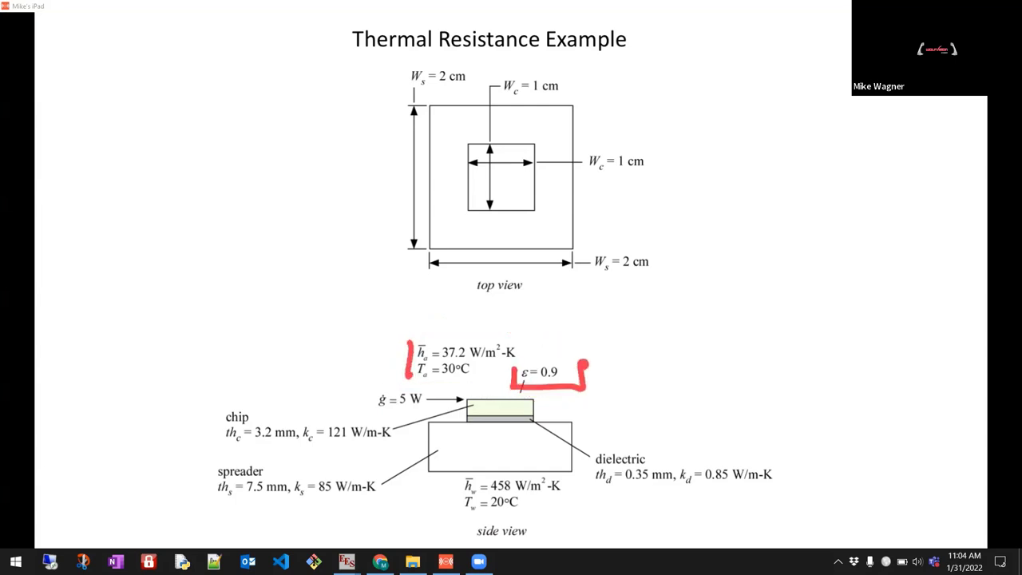
left_click_drag(587, 379, 607, 361)
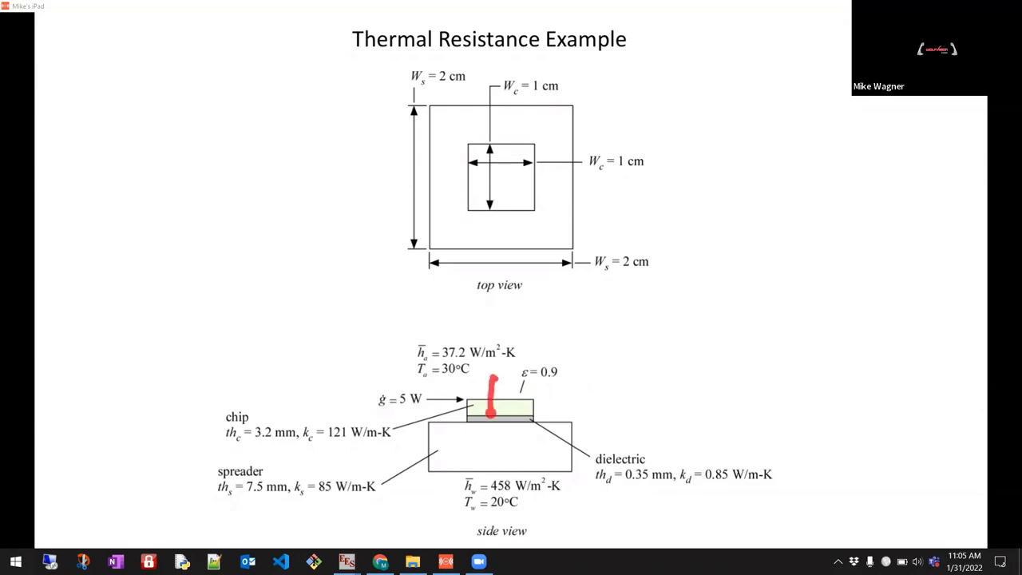
- Annotate the chip's top heat loss and spreader, and underline the water-side convection coefficient
left_click_drag(491, 375, 491, 487)
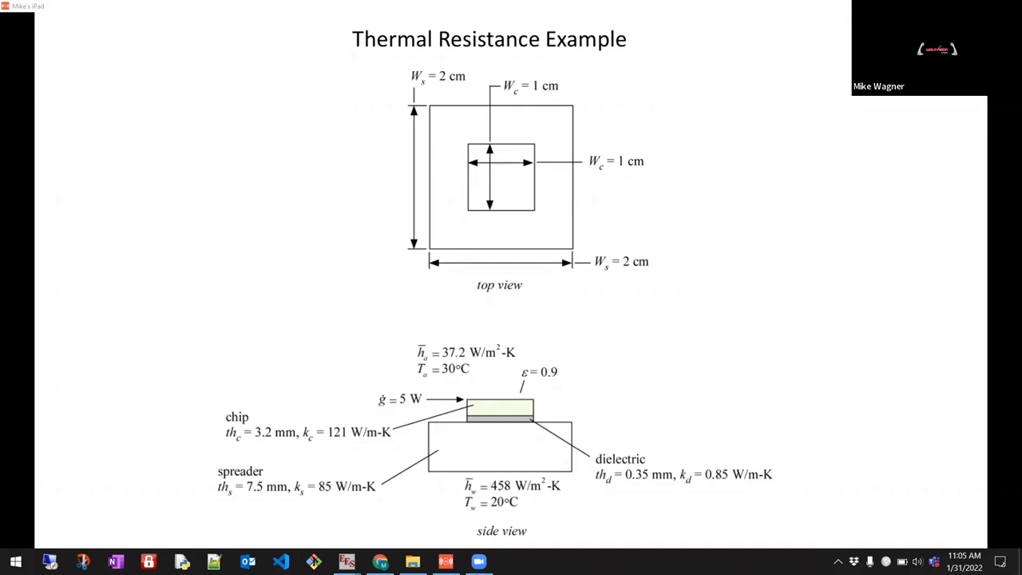
left_click_drag(467, 399, 527, 403)
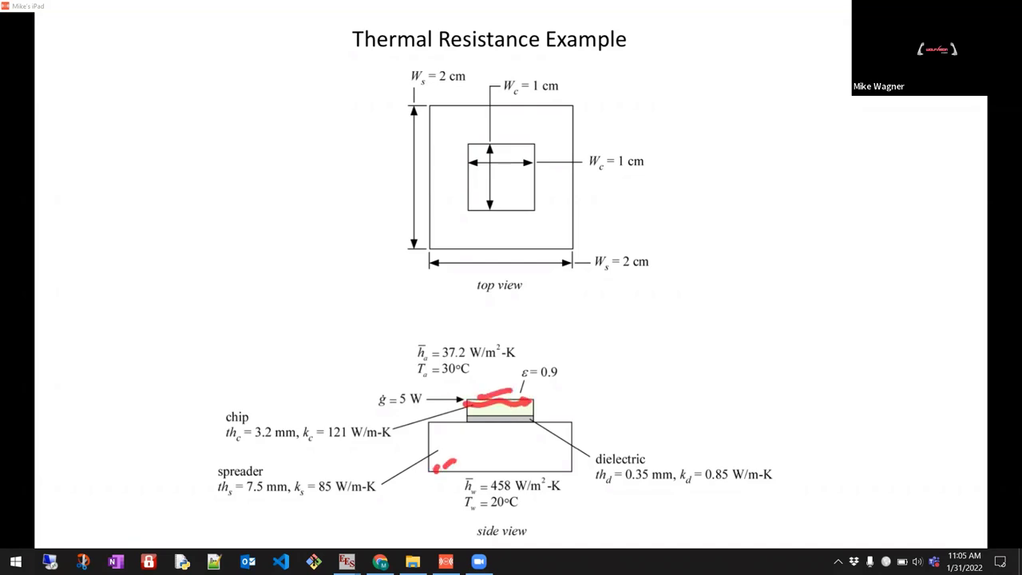
left_click_drag(489, 423, 489, 475)
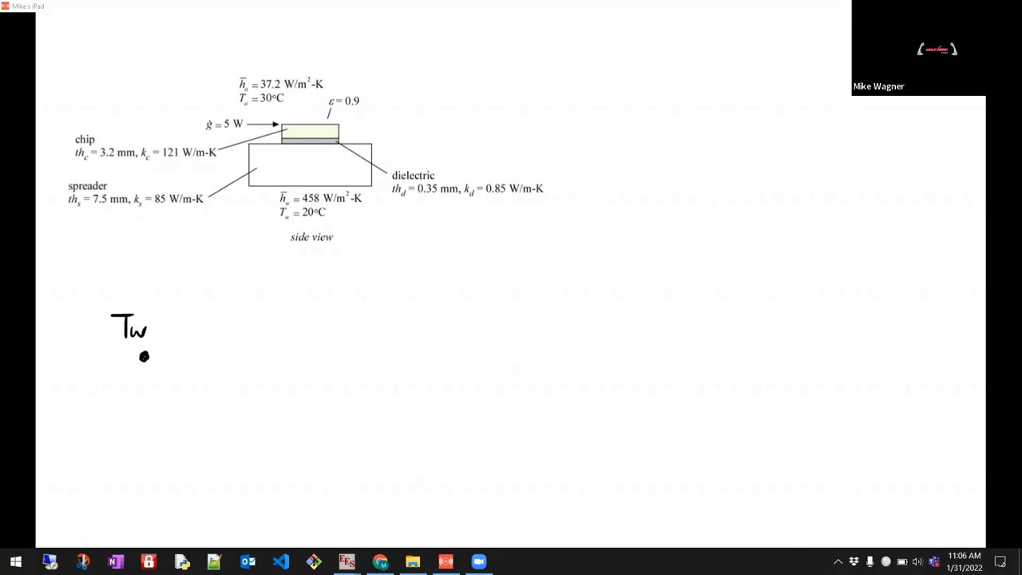
left_click_drag(279, 190, 335, 189)
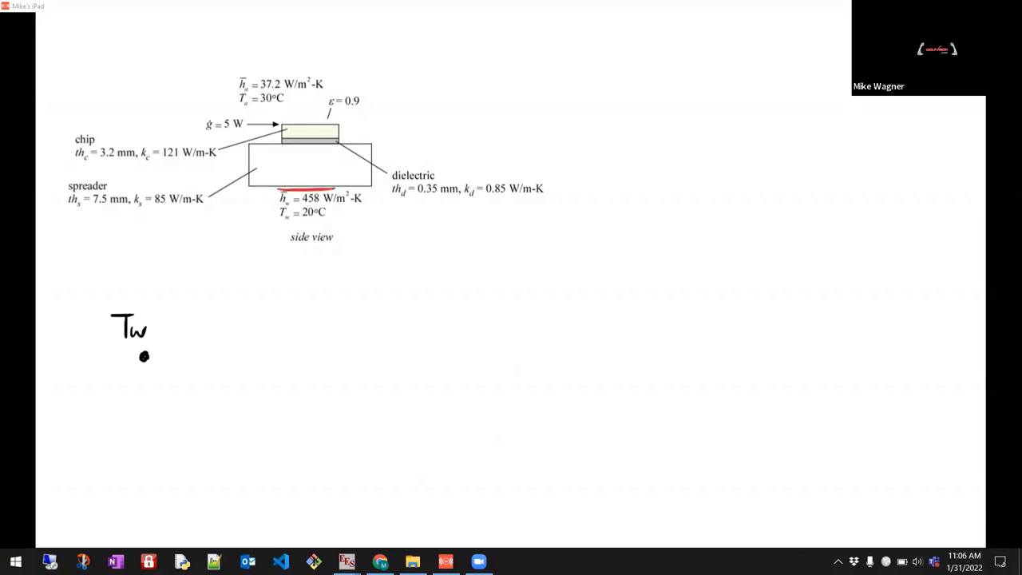
left_click_drag(306, 182, 306, 146)
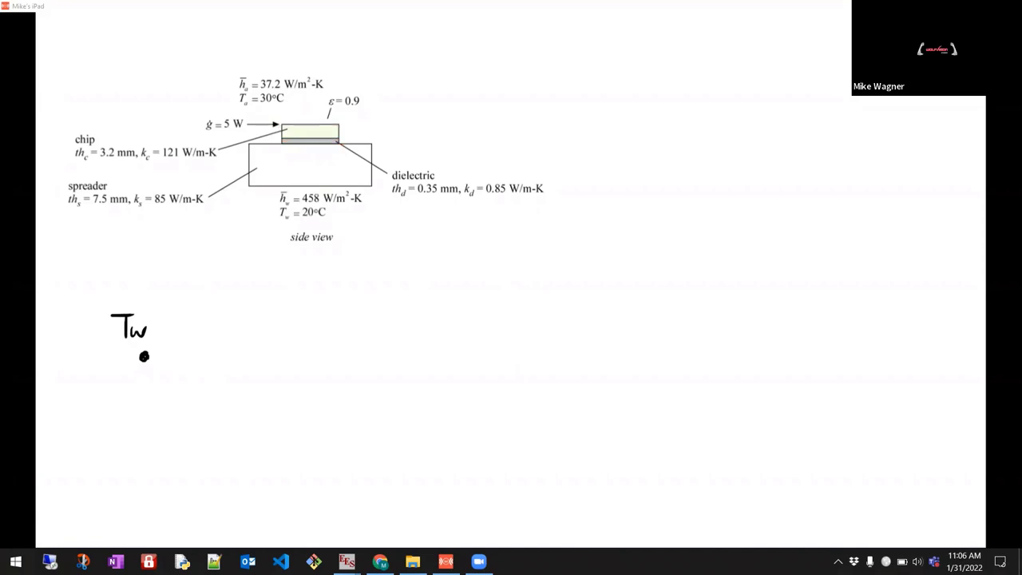
- Draw Rconv,w from the Tw node, then a second resistor labelled Rcond,s
left_click_drag(144, 356, 192, 352)
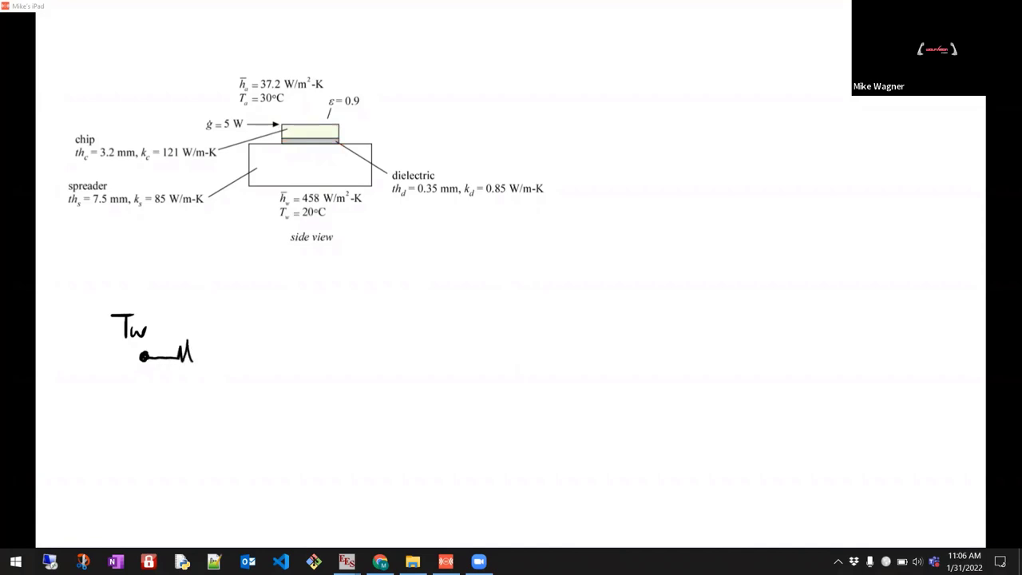
left_click_drag(192, 355, 259, 354)
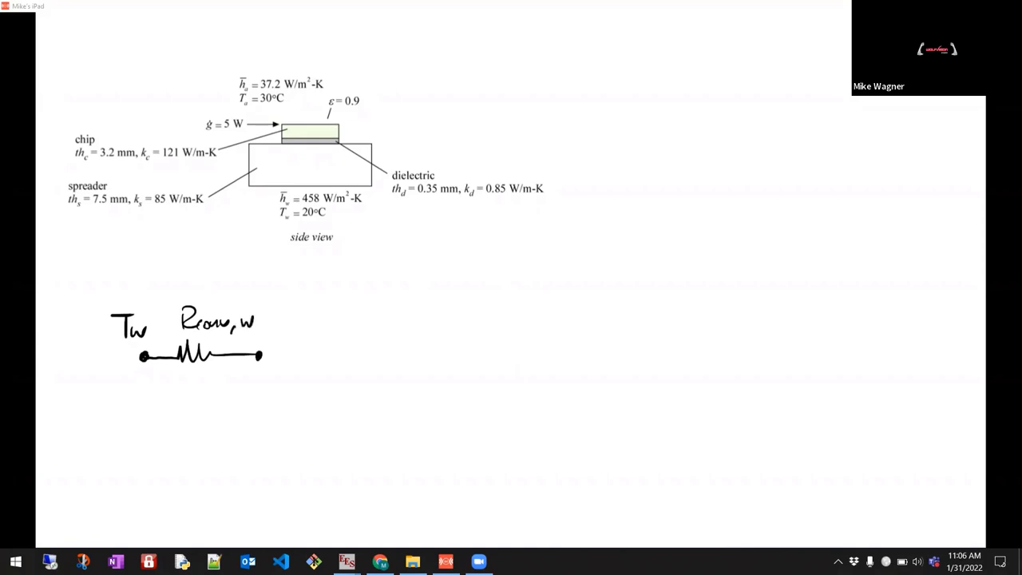
left_click_drag(258, 354, 337, 353)
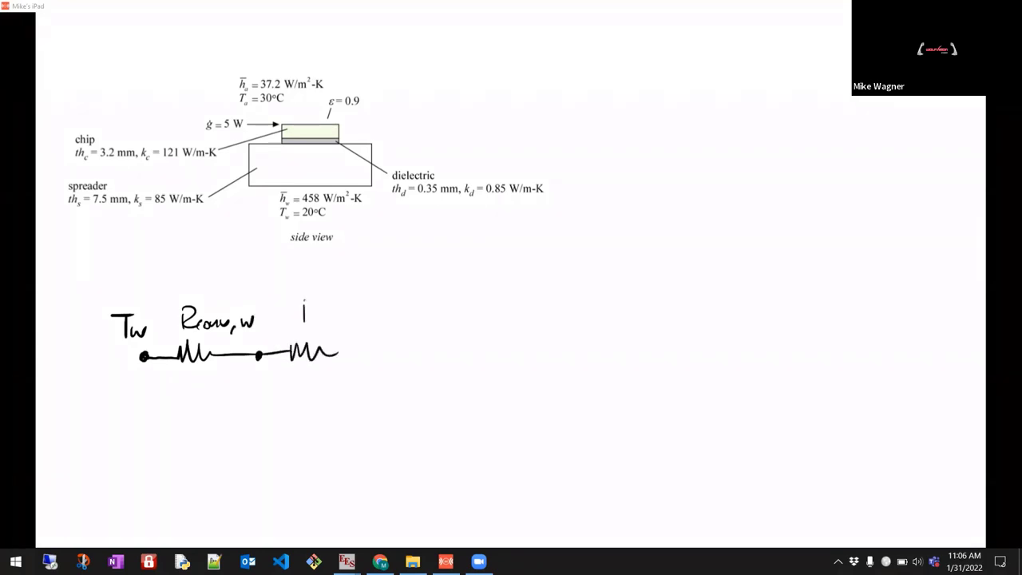
type("Rcond,")
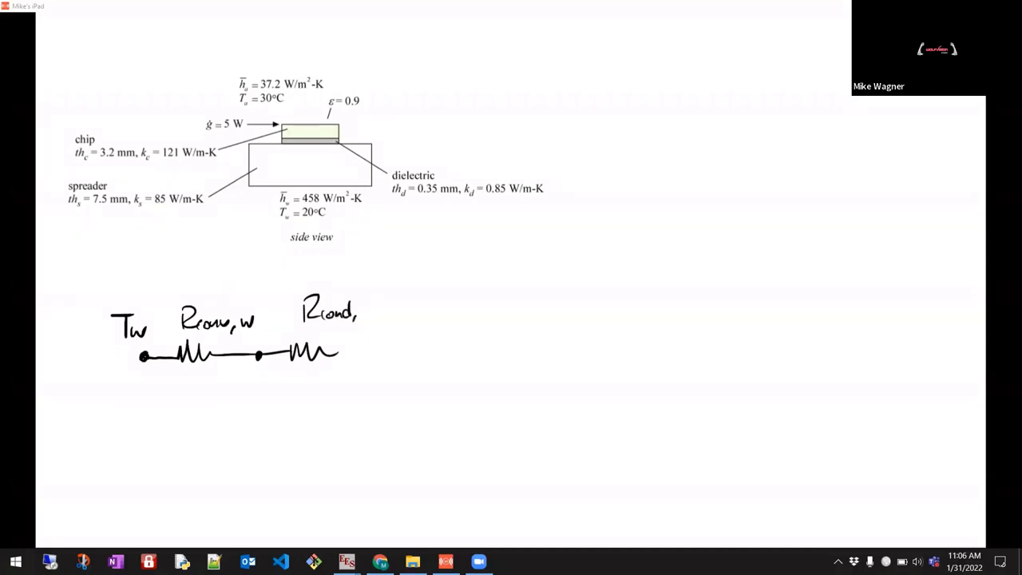
type("s")
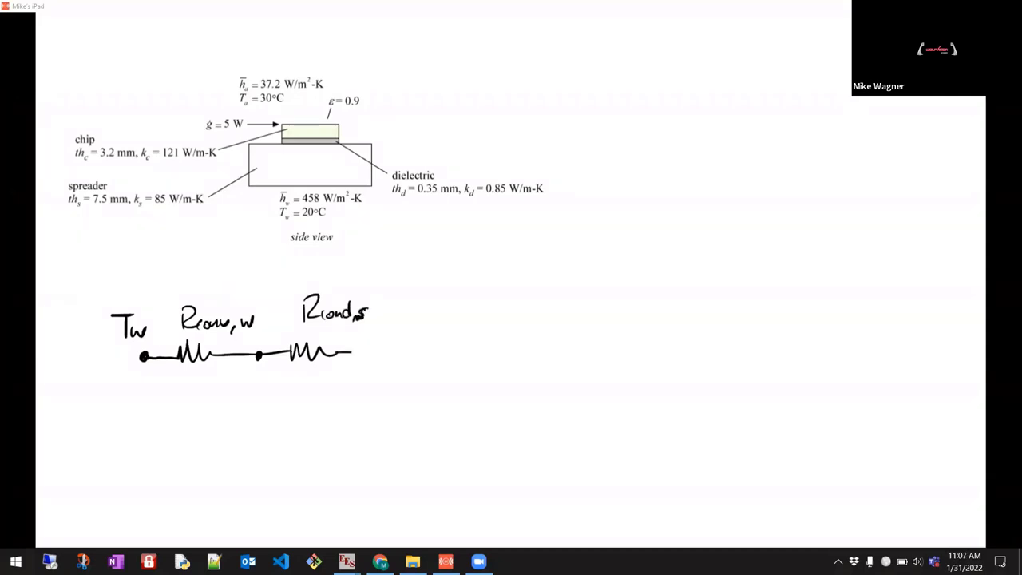
- Extend the chain with Rcond,d and Rcond,c resistors and nodes, branching upward
left_click_drag(340, 354, 387, 351)
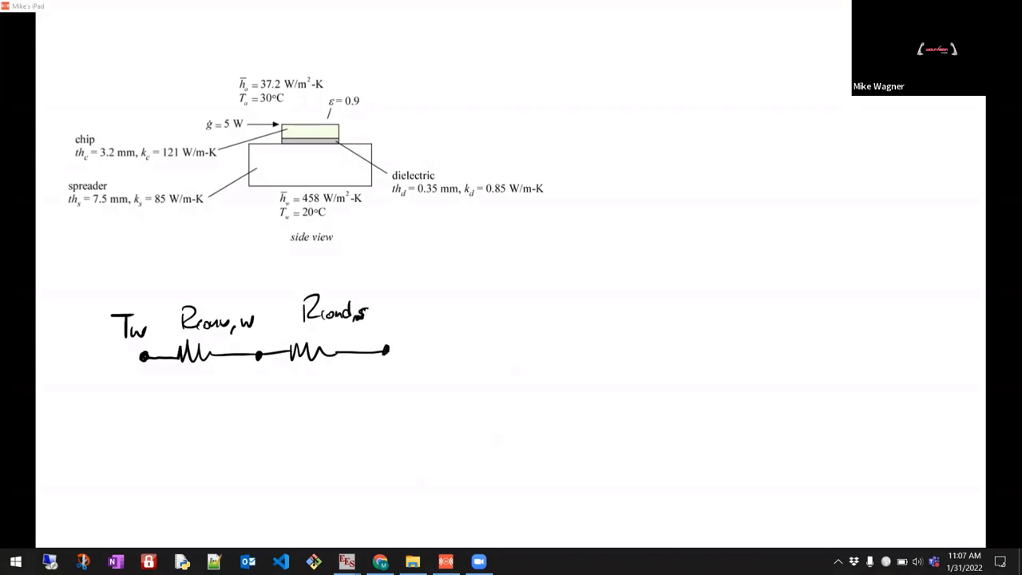
left_click_drag(388, 350, 448, 340)
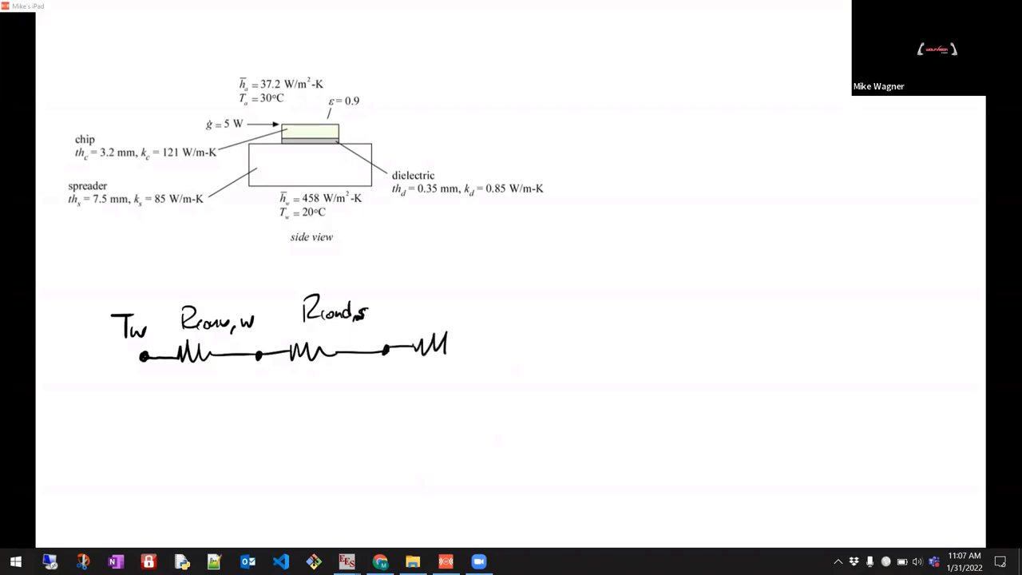
left_click_drag(416, 352, 495, 343)
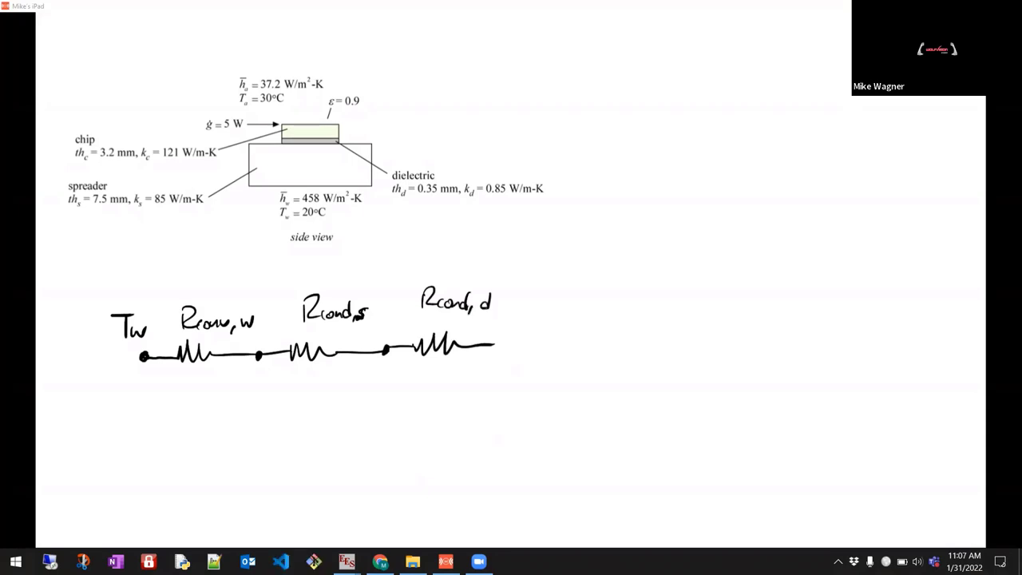
left_click_drag(492, 345, 551, 345)
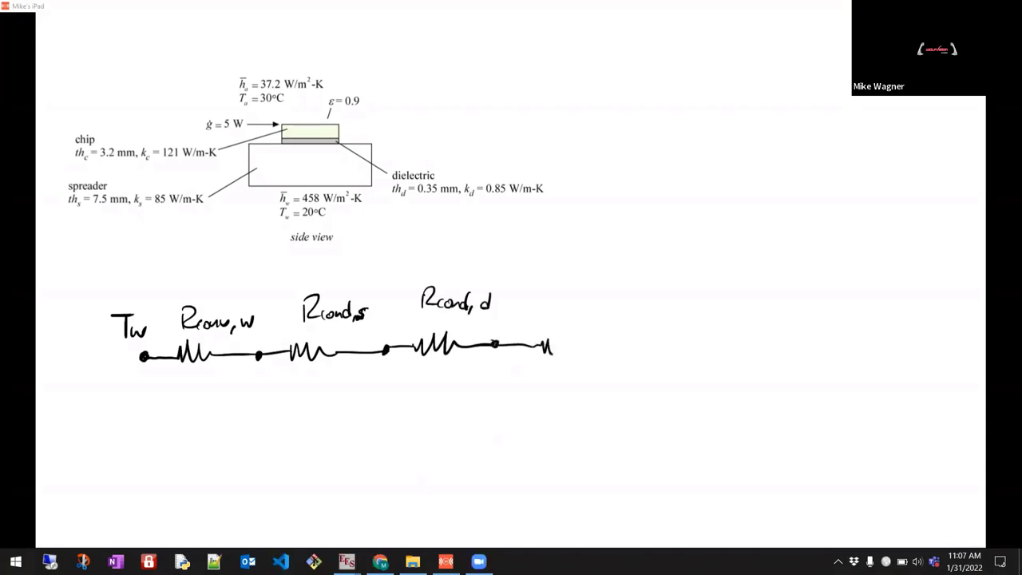
left_click_drag(495, 345, 619, 345)
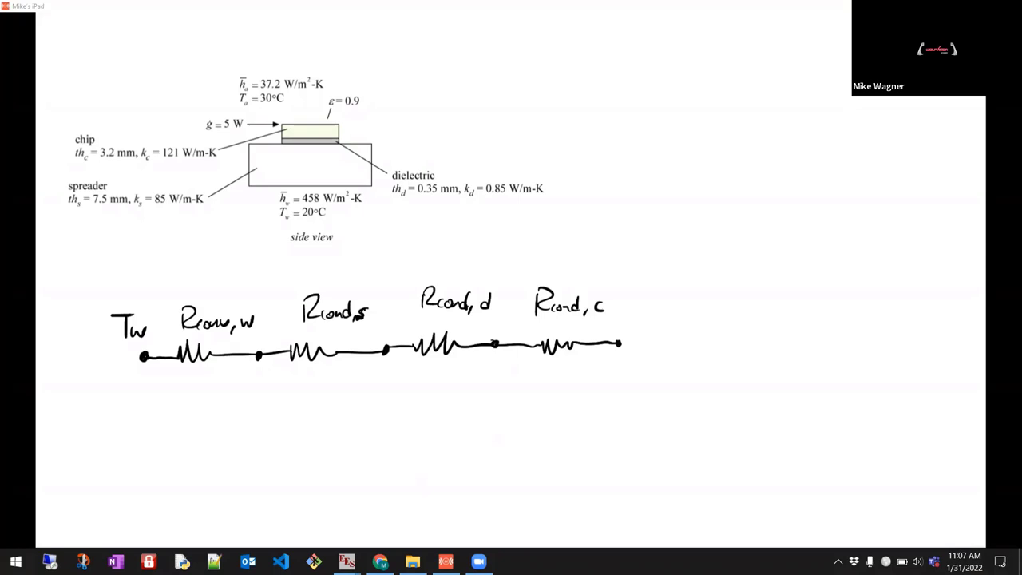
left_click_drag(618, 379, 617, 359)
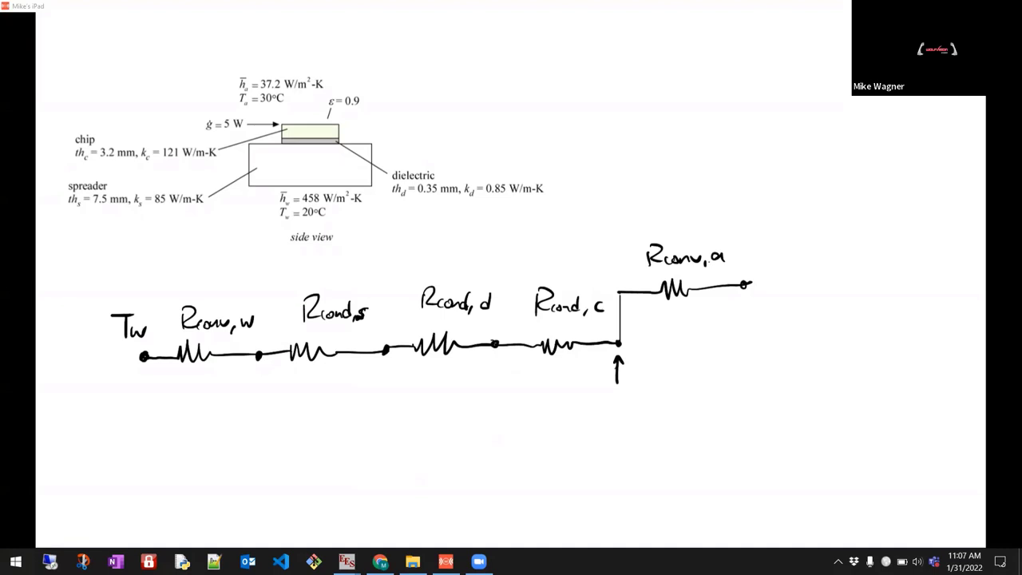
- Draw an Rrad,a branch below Rconv,a, join both branches, and lead to Ta
left_click_drag(615, 359, 679, 396)
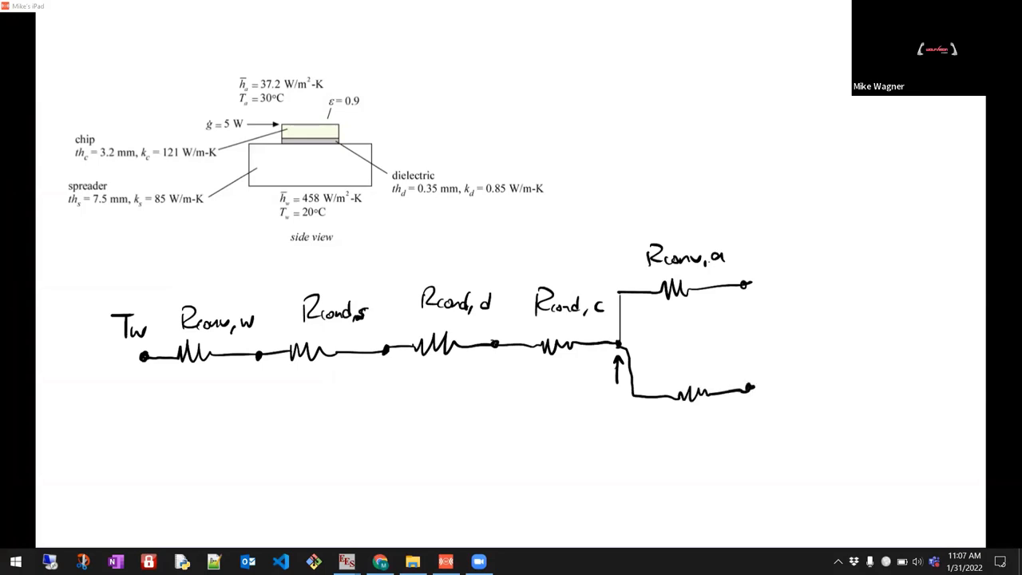
type("Rrad,a")
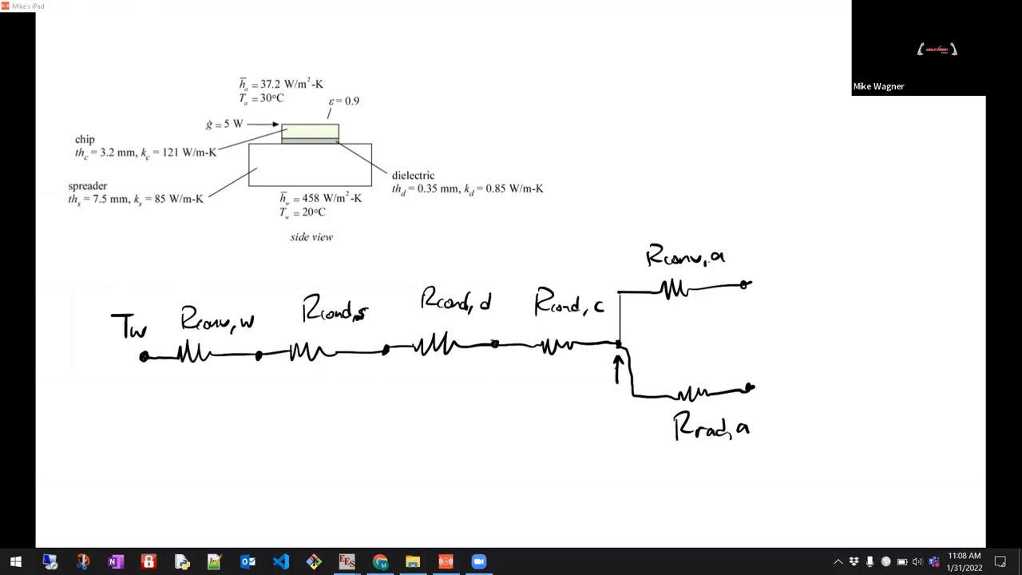
left_click_drag(746, 287, 746, 391)
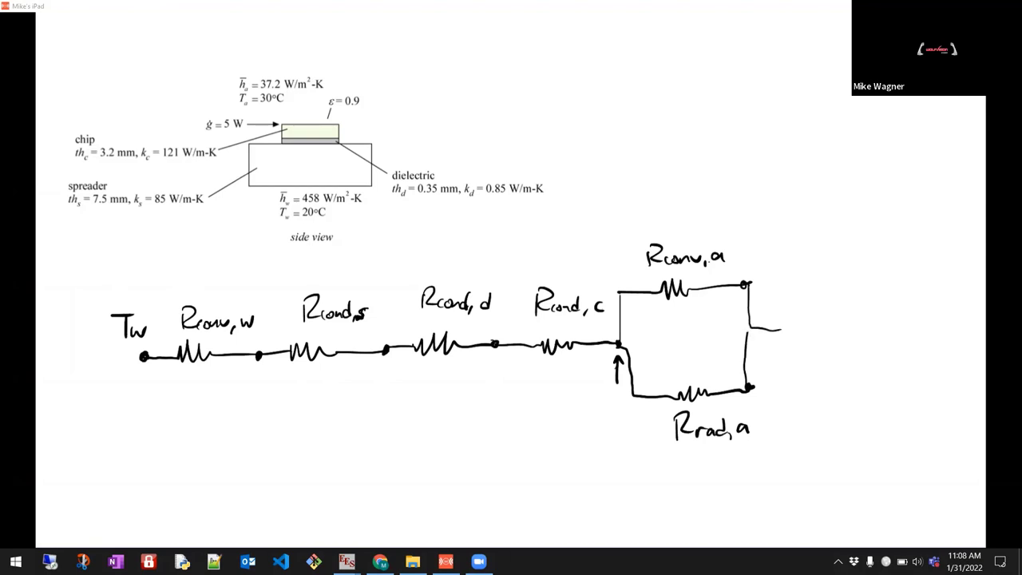
left_click_drag(747, 329, 787, 326)
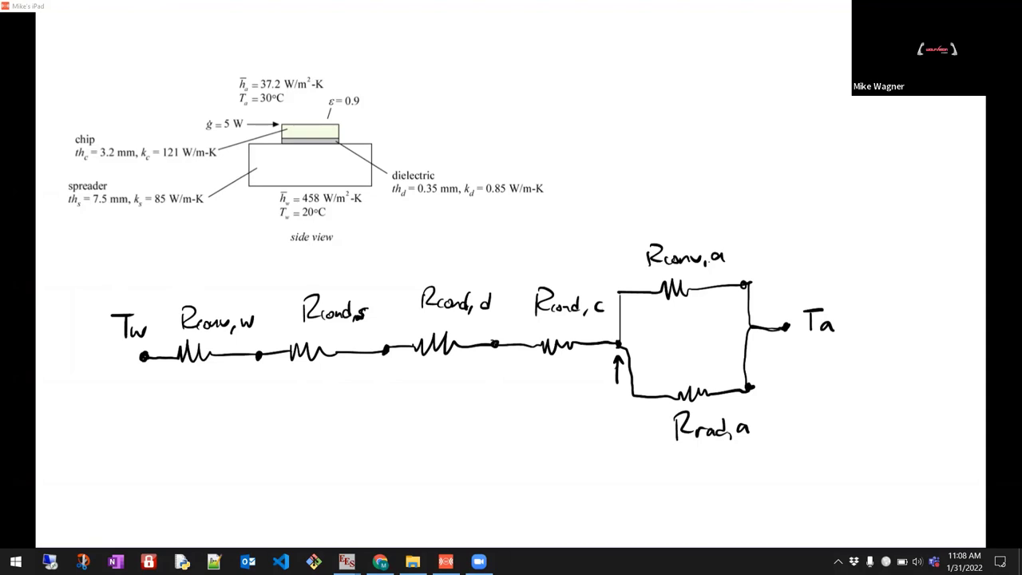
left_click_drag(674, 187, 677, 220)
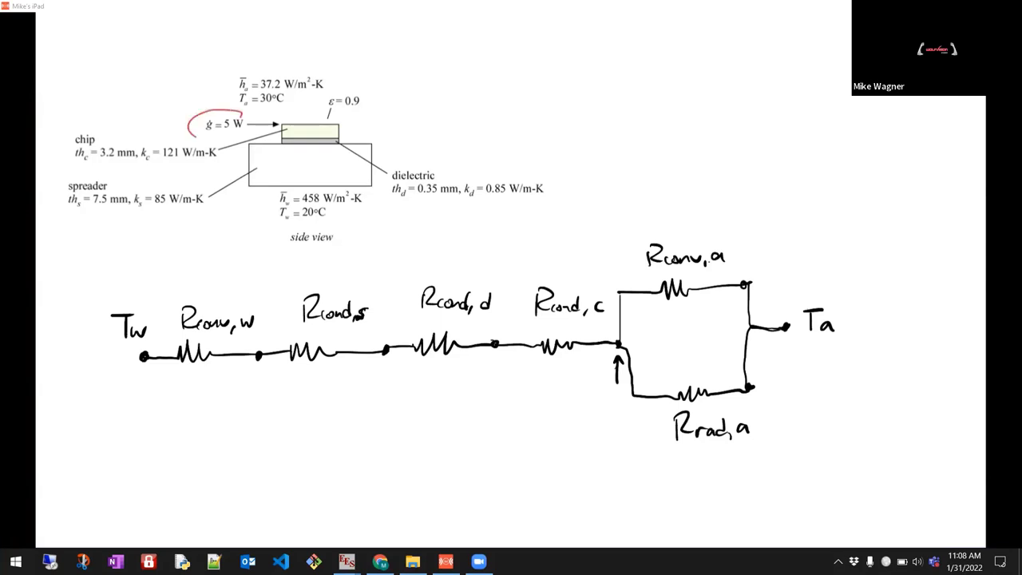
- Circle the 5 W generation, mark heat leaving the chip, and label the input ġ = 5W
left_click_drag(192, 115, 248, 135)
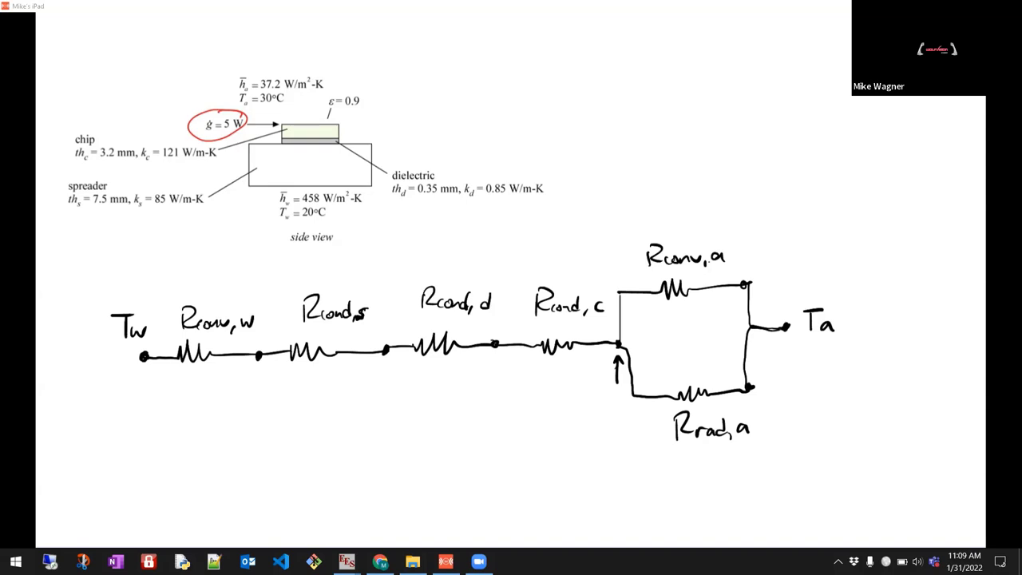
left_click_drag(347, 124, 351, 137)
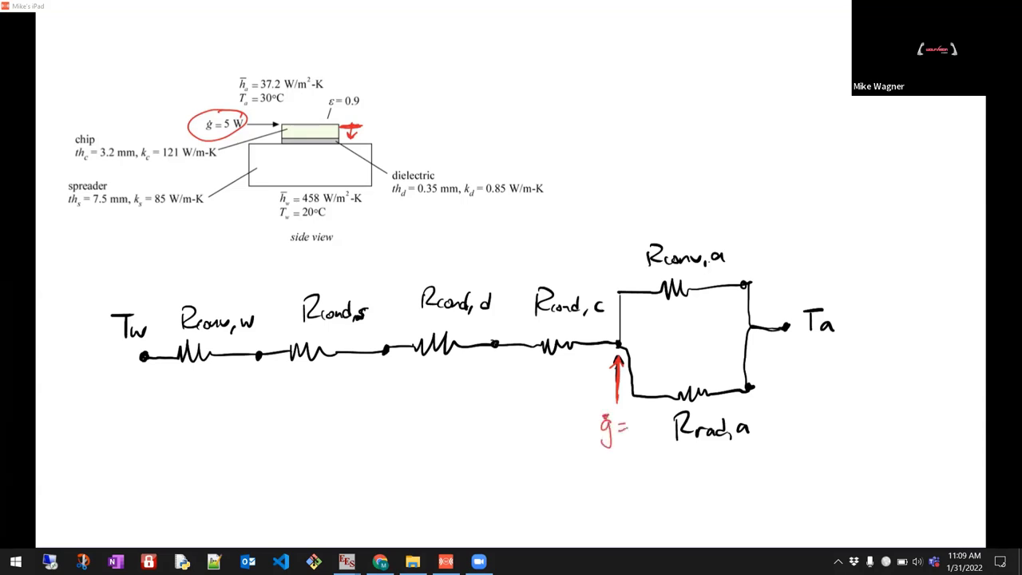
type("5W")
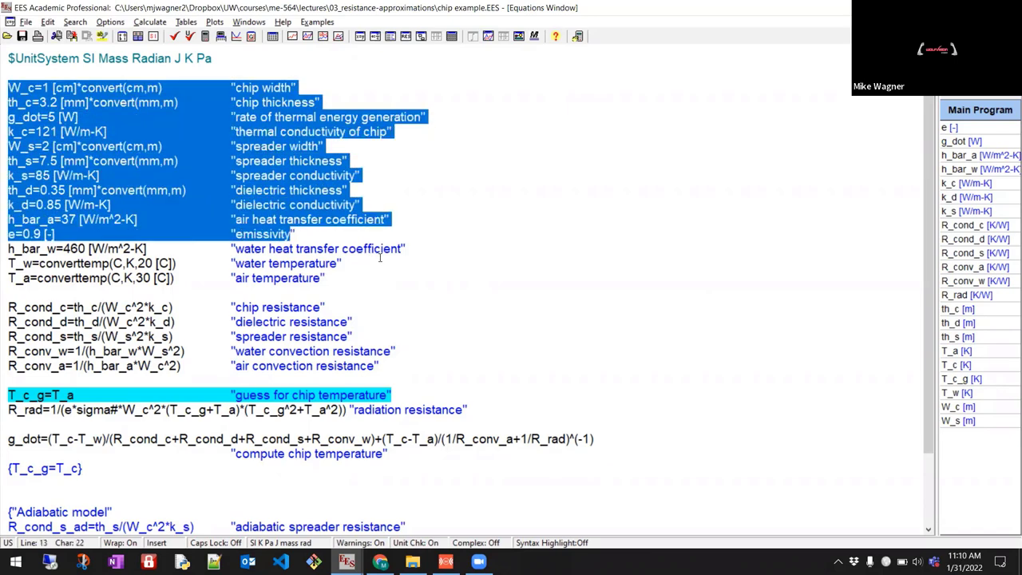
- Clear the selection over the input value lines in the chip example equations
left_click(325, 278)
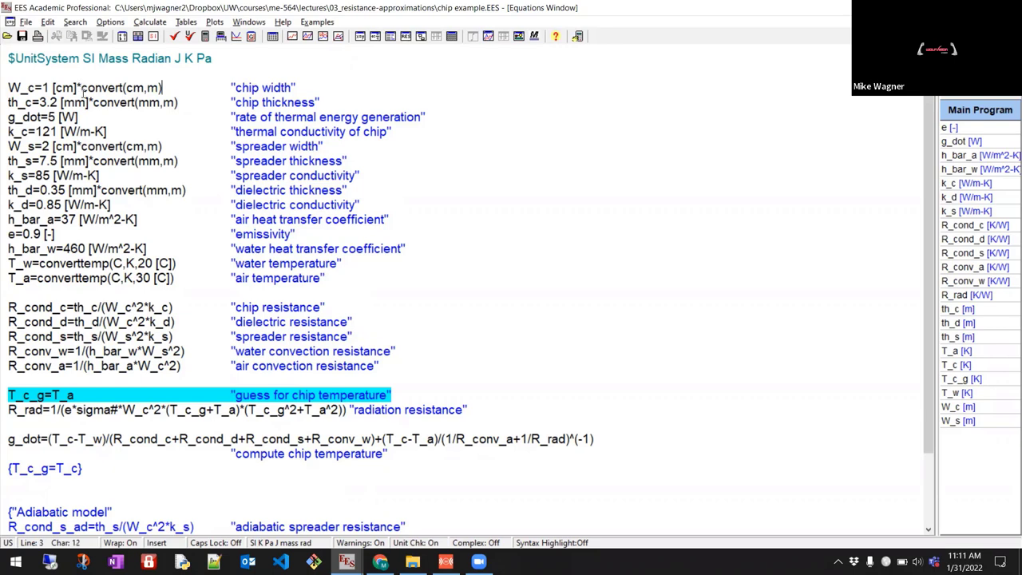
left_click(119, 117)
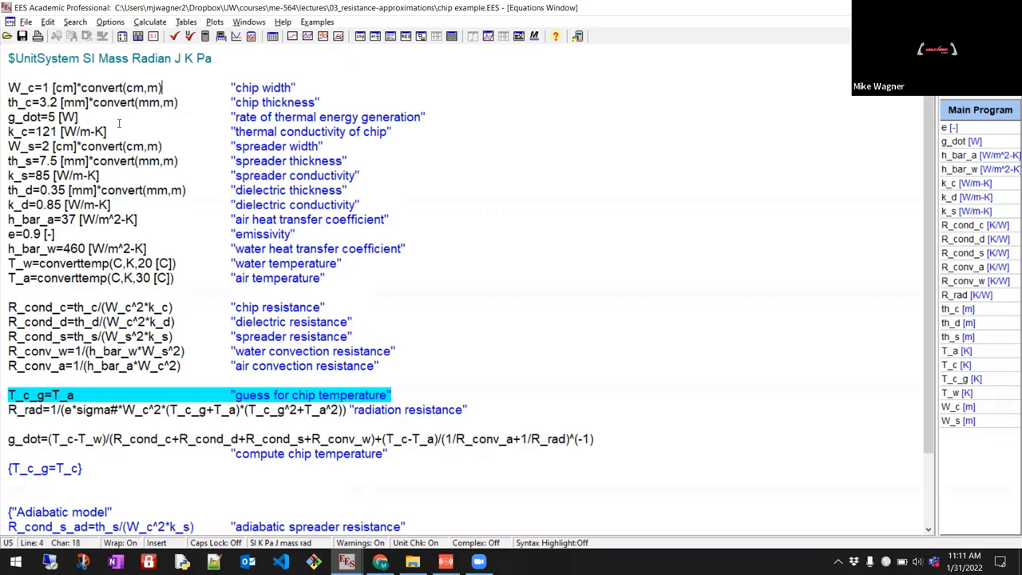
left_click(9, 103)
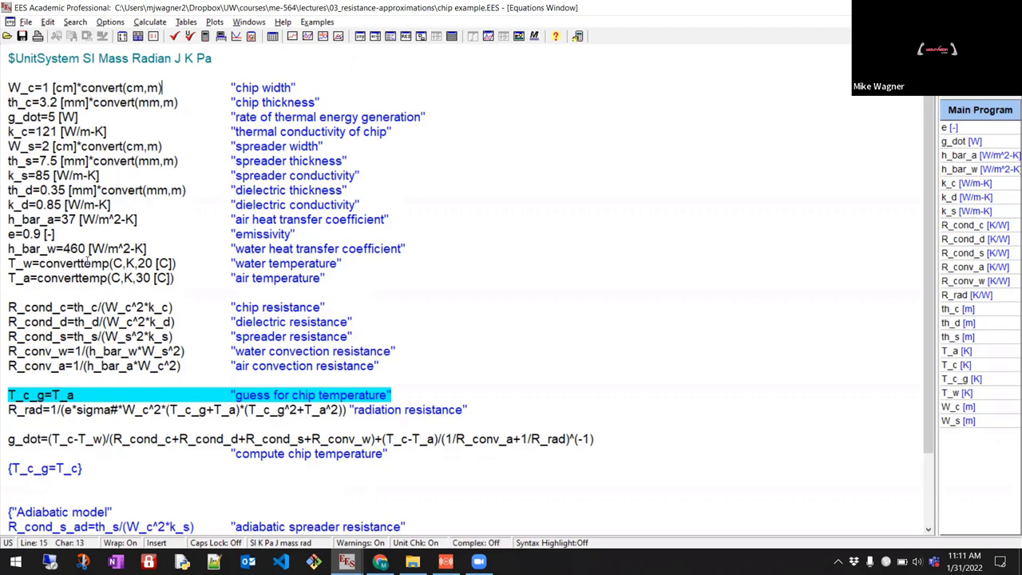
left_click(244, 289)
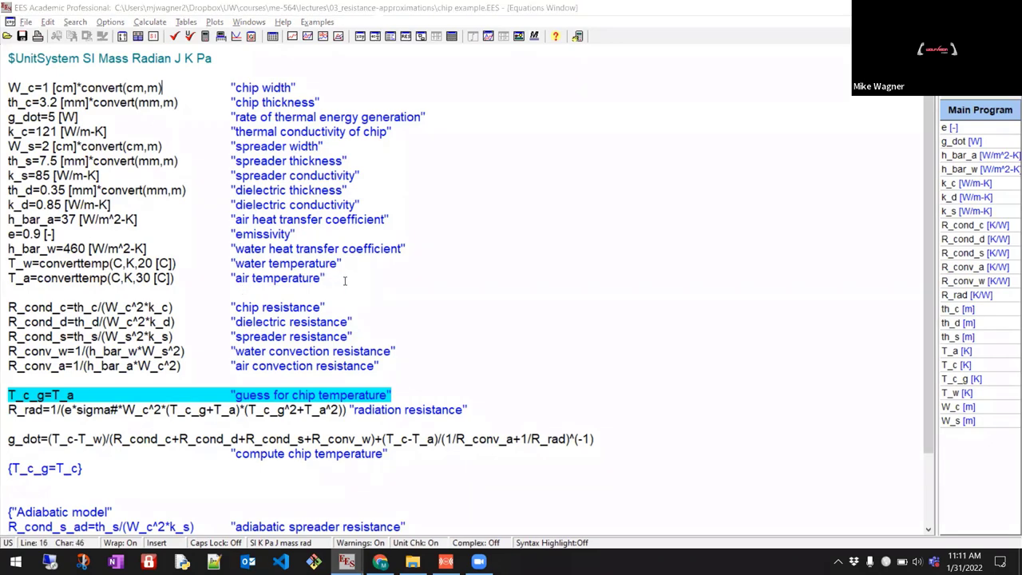
key("alt+tab")
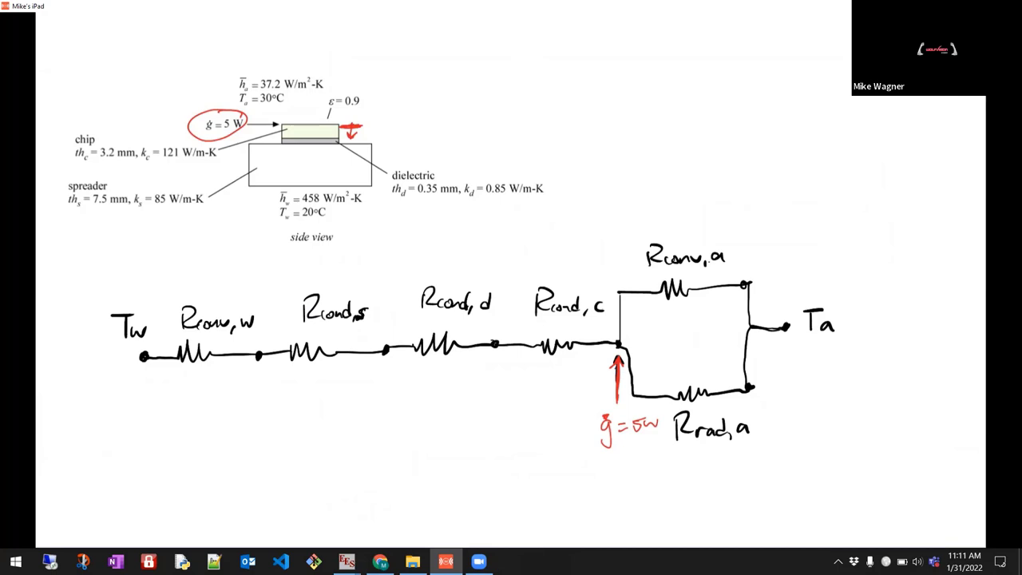
mouse_move(188, 445)
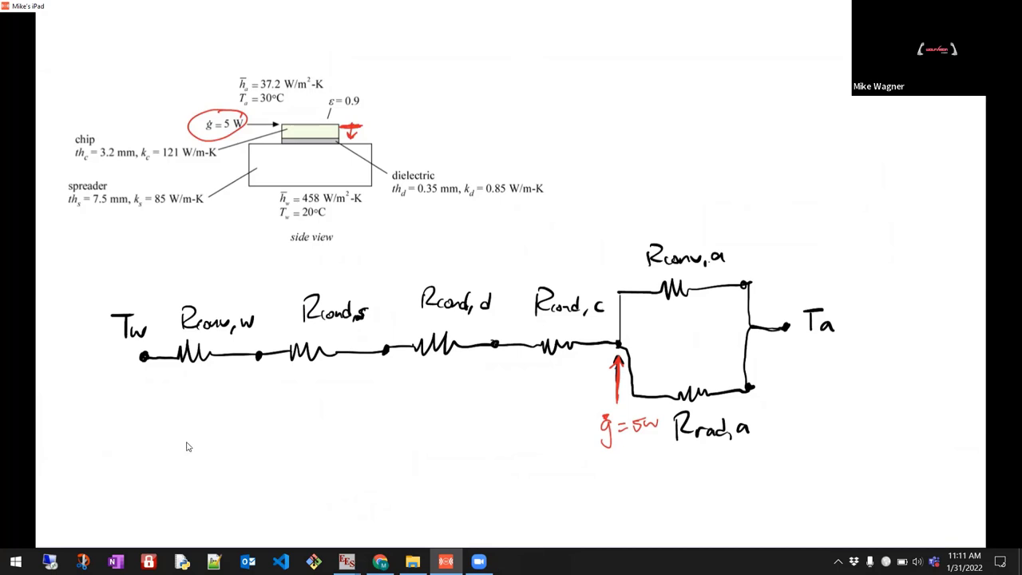
mouse_move(220, 266)
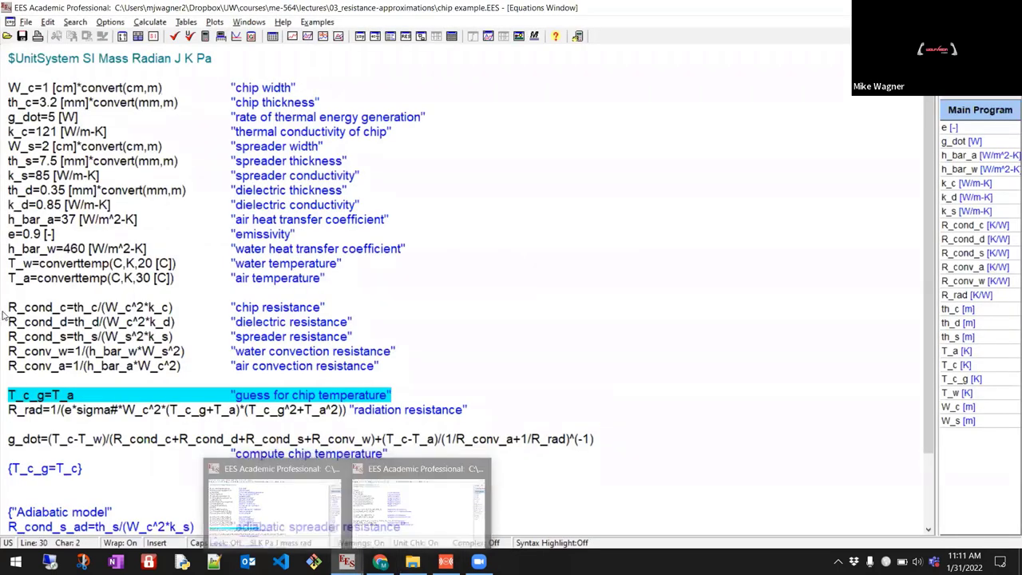
- Select the guessed chip temperature T_c_g inside the R_rad equation
double_click(32, 308)
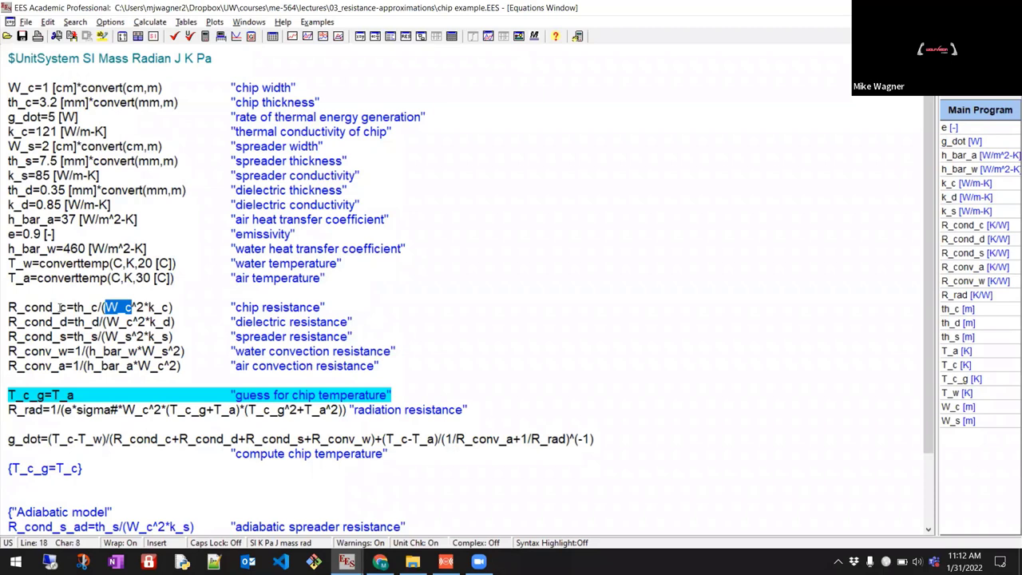
mouse_move(120, 322)
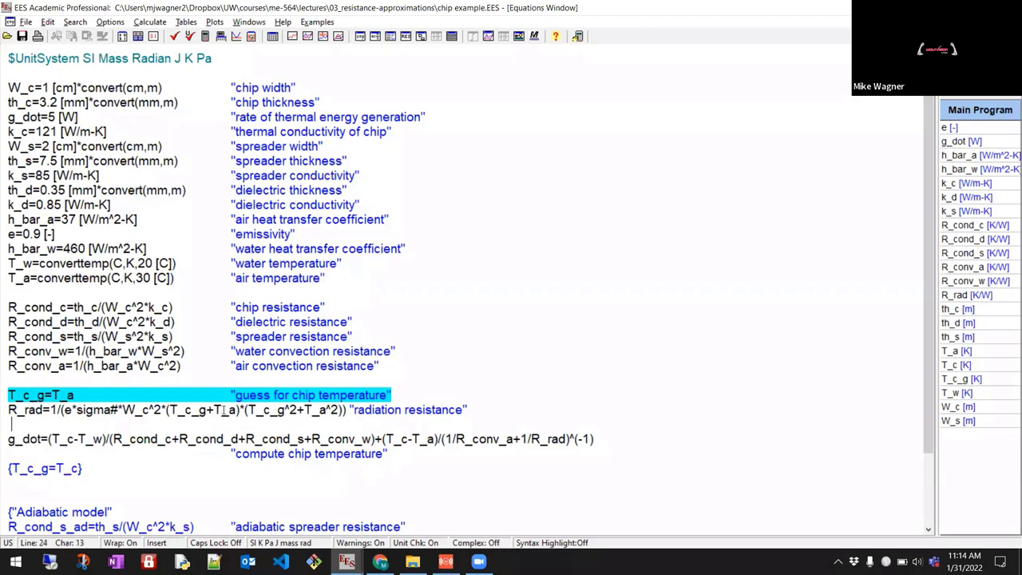
double_click(180, 410)
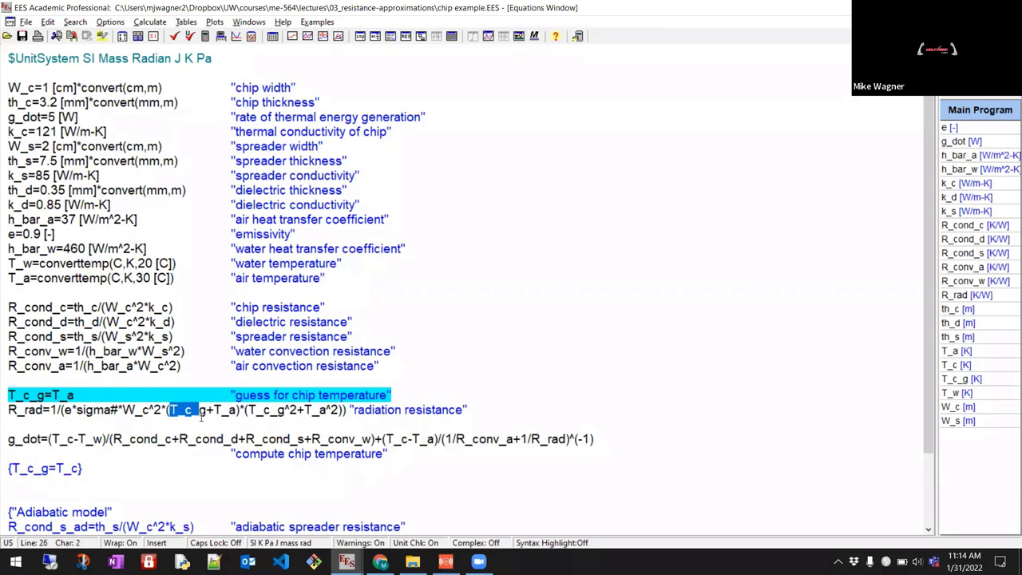